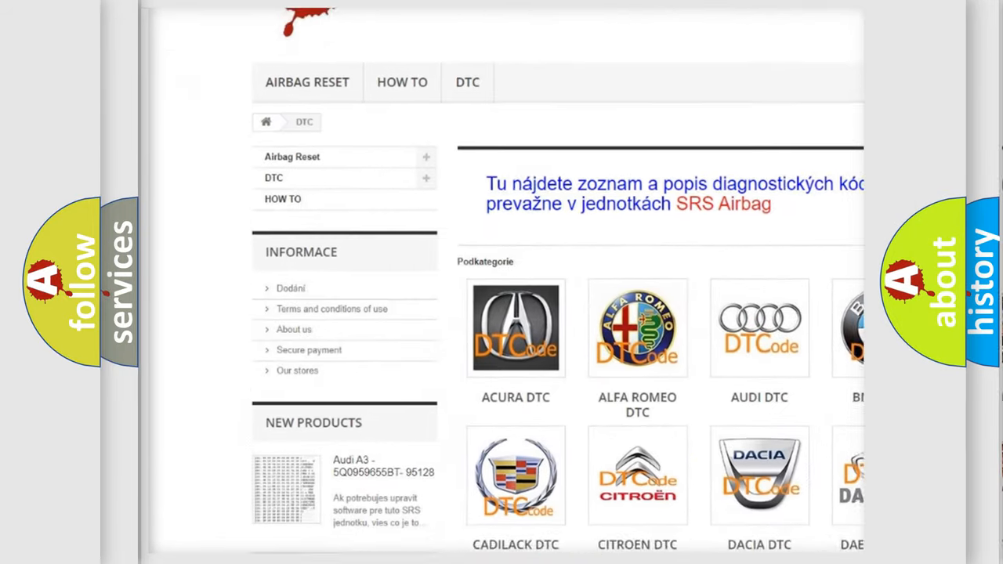
scroll(down, 3)
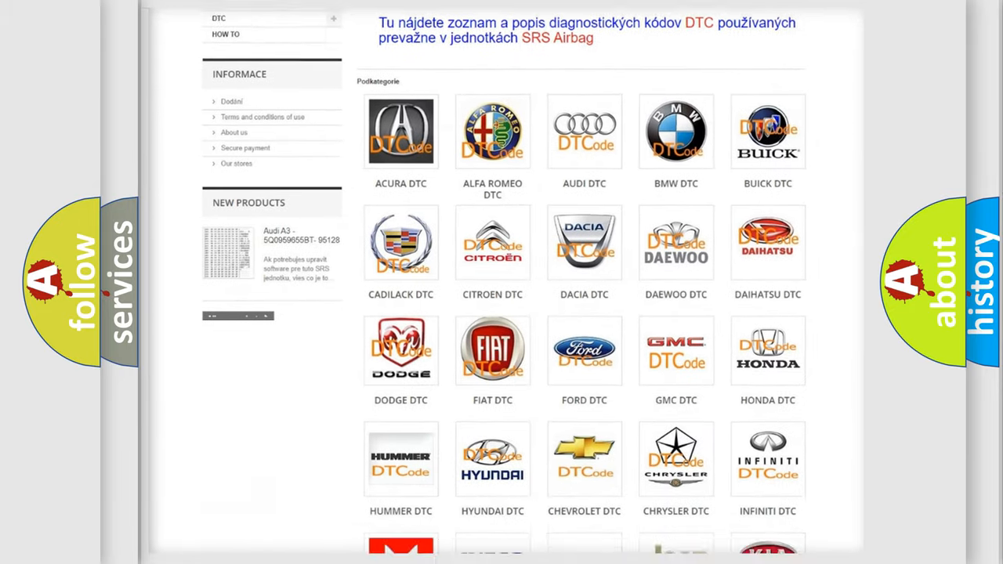
scroll(down, 3)
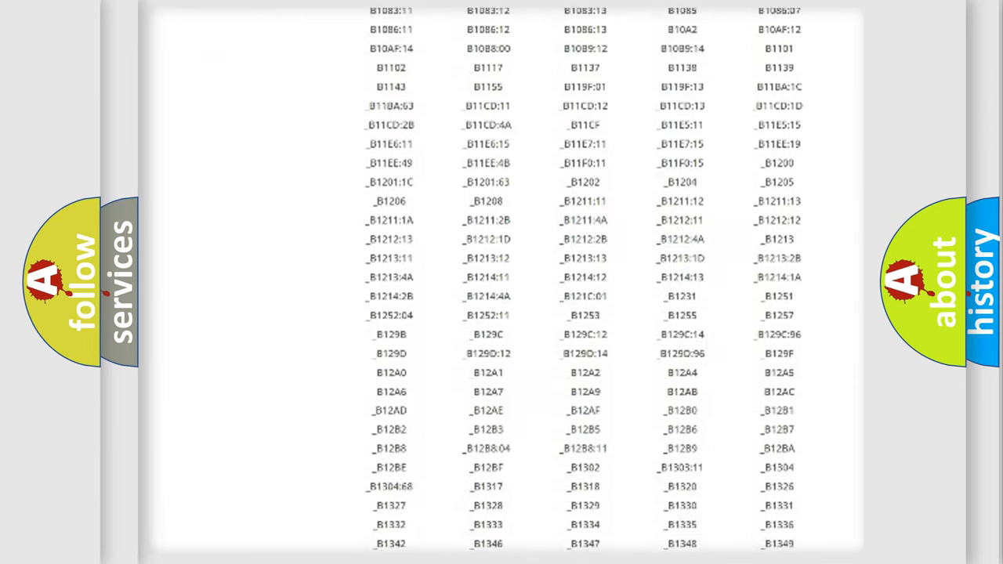
scroll(down, 3)
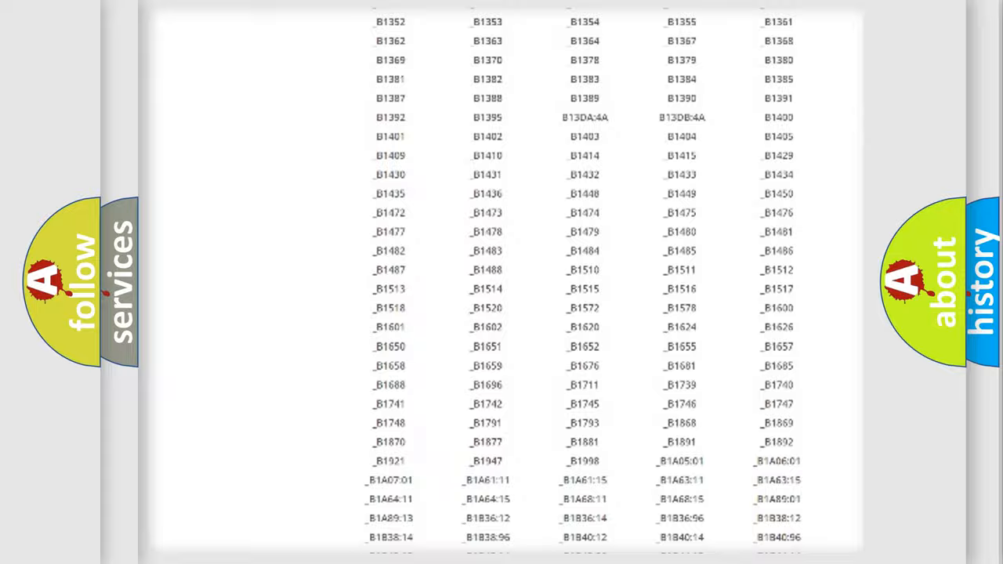